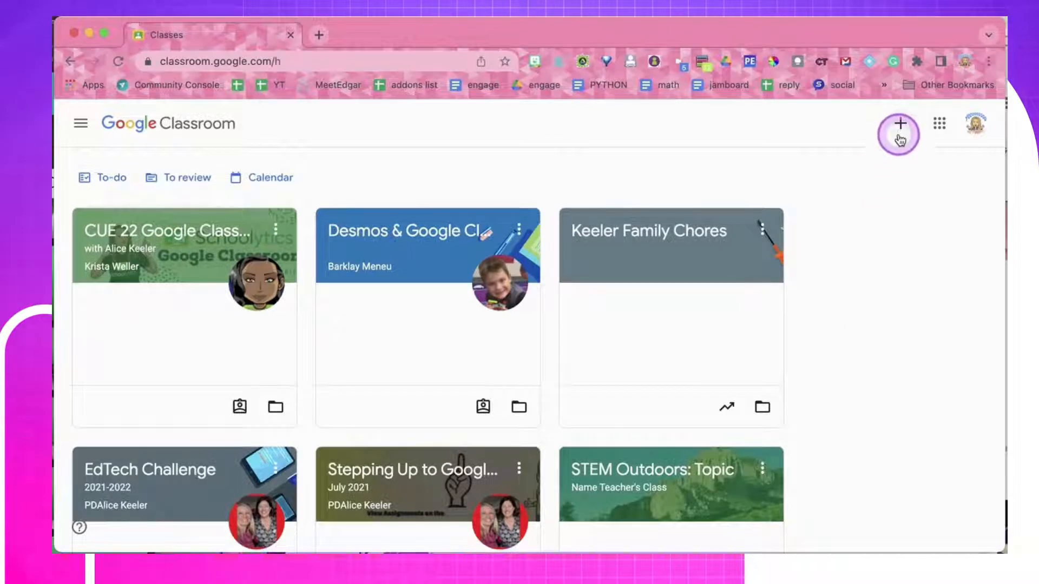
- Create a class named 'Algebra' after accepting the school-use notice
{"action": "left_click", "coordinate": [900, 125]}
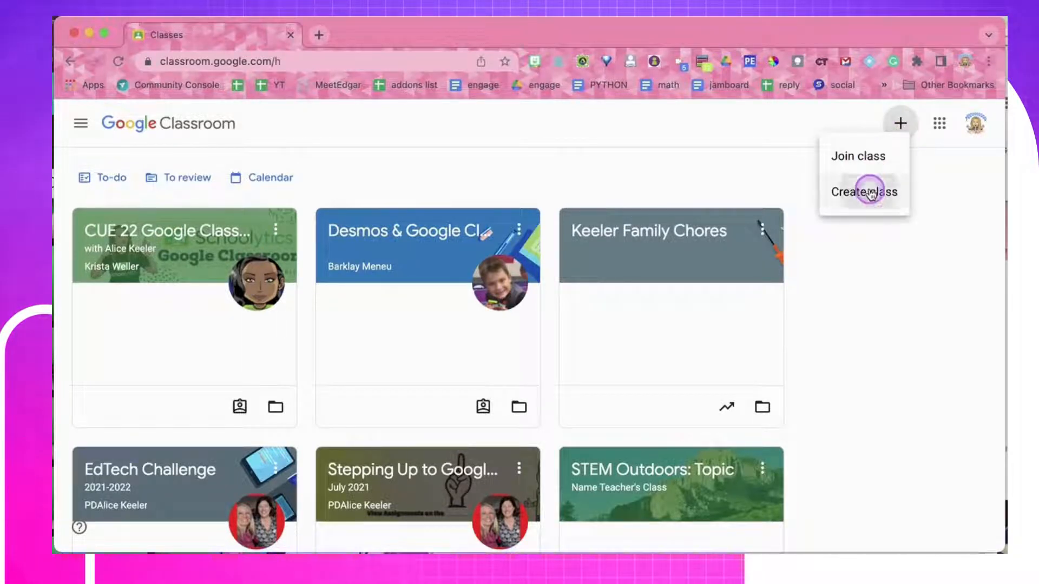
{"action": "left_click", "coordinate": [867, 193]}
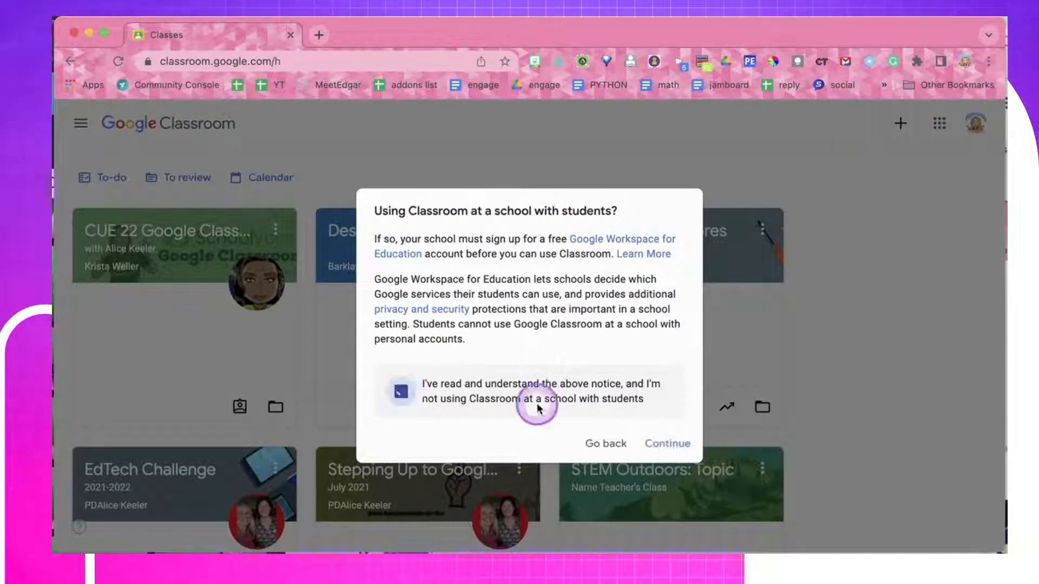
{"action": "left_click", "coordinate": [667, 443]}
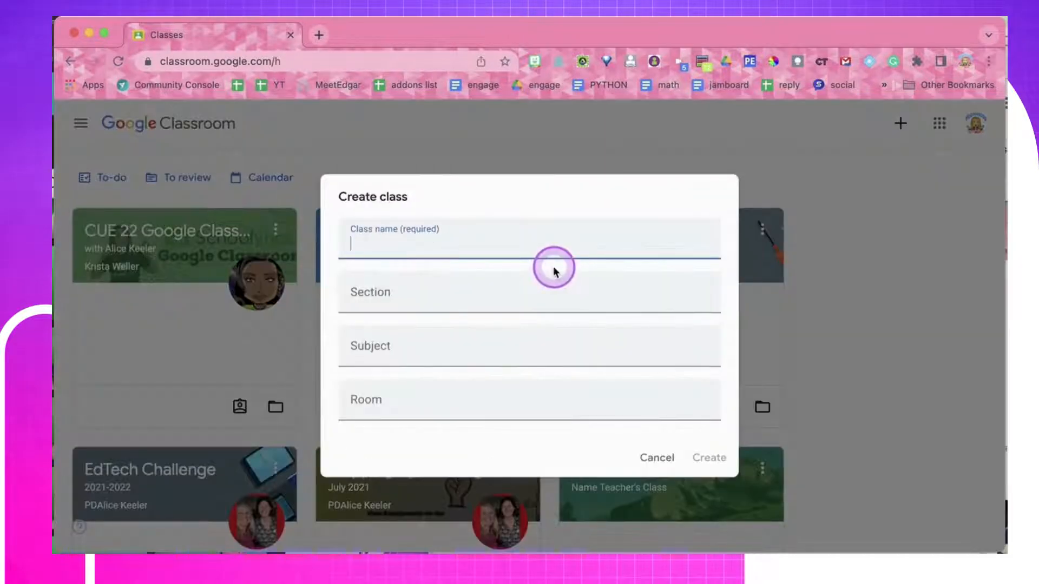
{"action": "type", "text": "Algebra"}
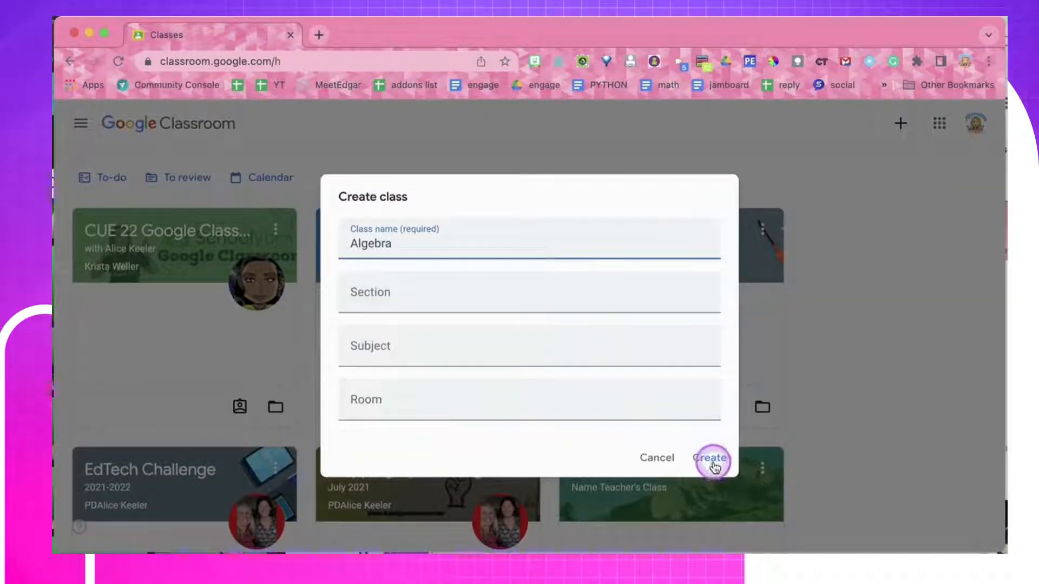
{"action": "left_click", "coordinate": [711, 462]}
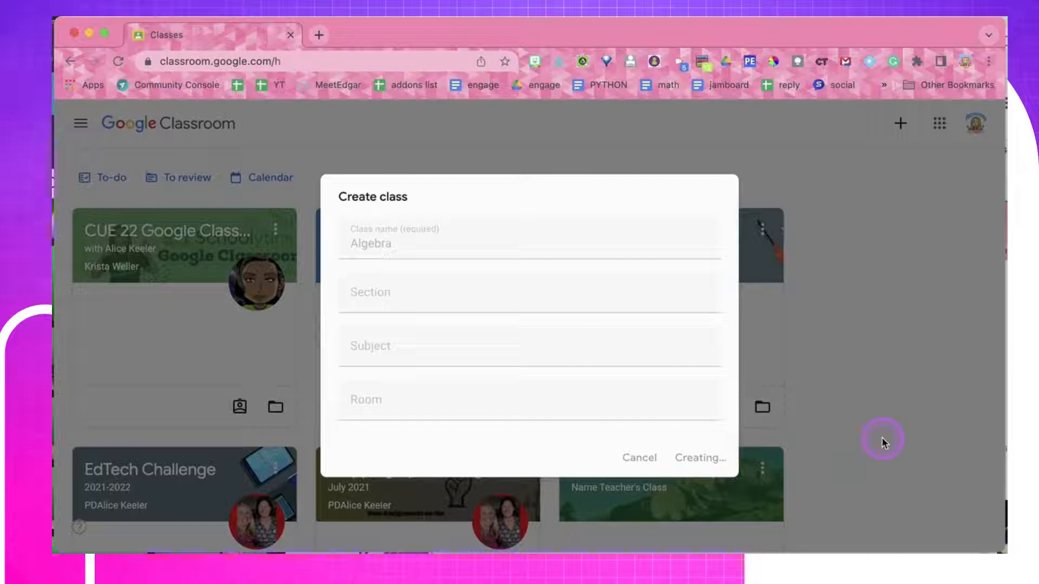
{"action": "left_click", "coordinate": [701, 458]}
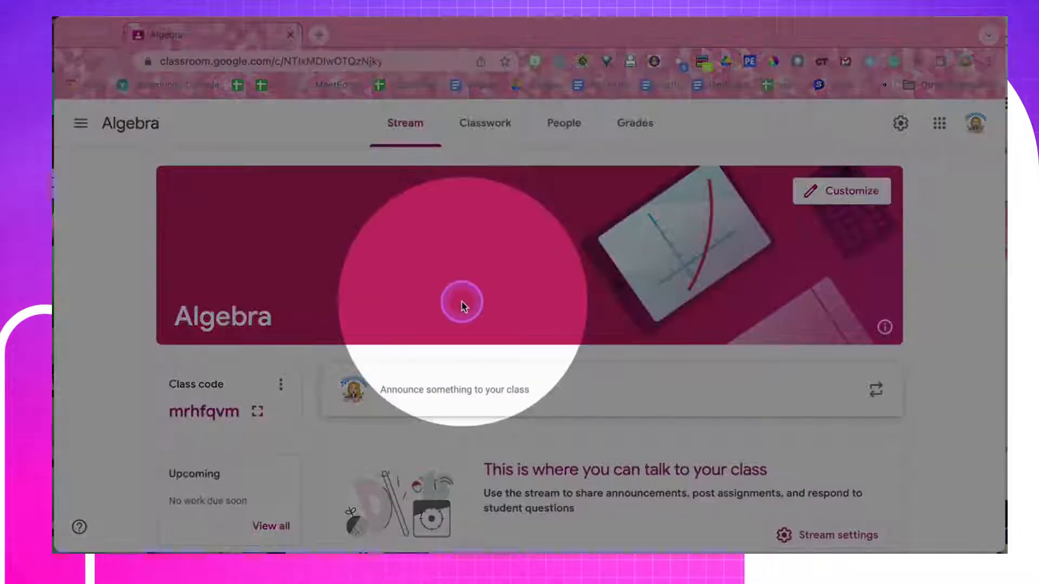
{"action": "mouse_move", "coordinate": [693, 260]}
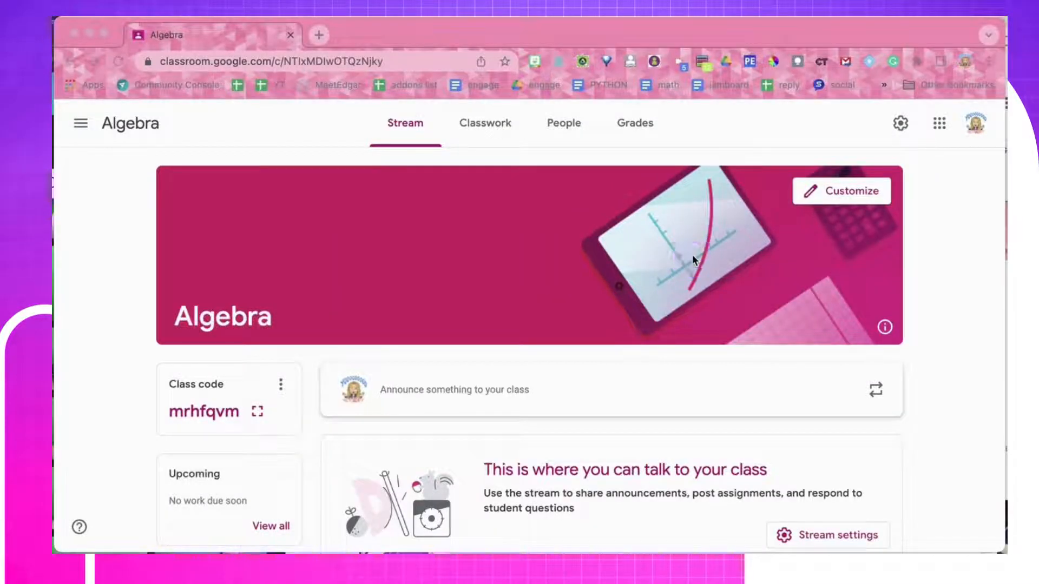
- Add a 'Welcome' topic on the Classwork page, then return to the Stream
{"action": "left_click", "coordinate": [484, 123]}
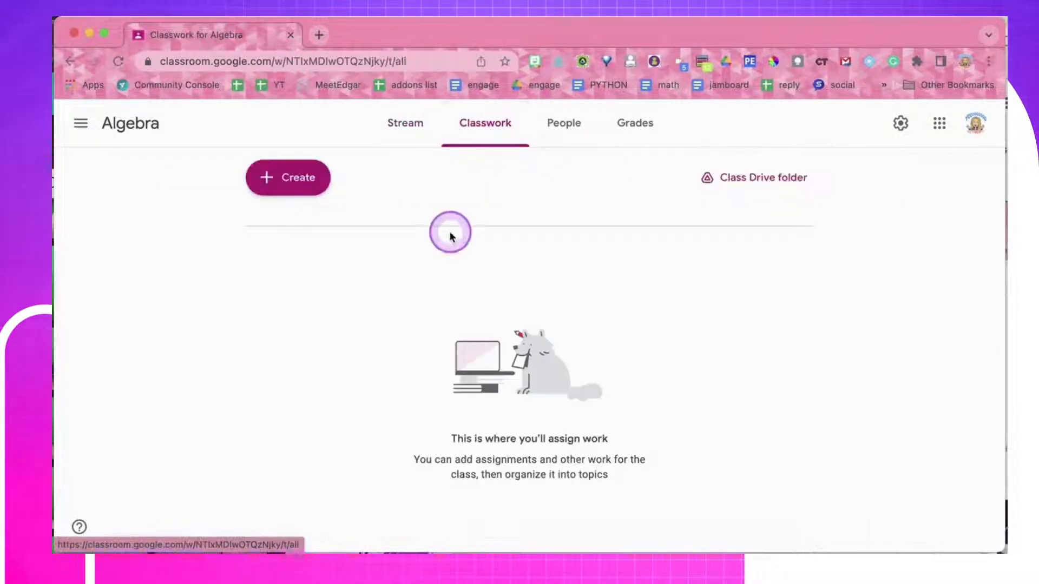
{"action": "left_click", "coordinate": [288, 178]}
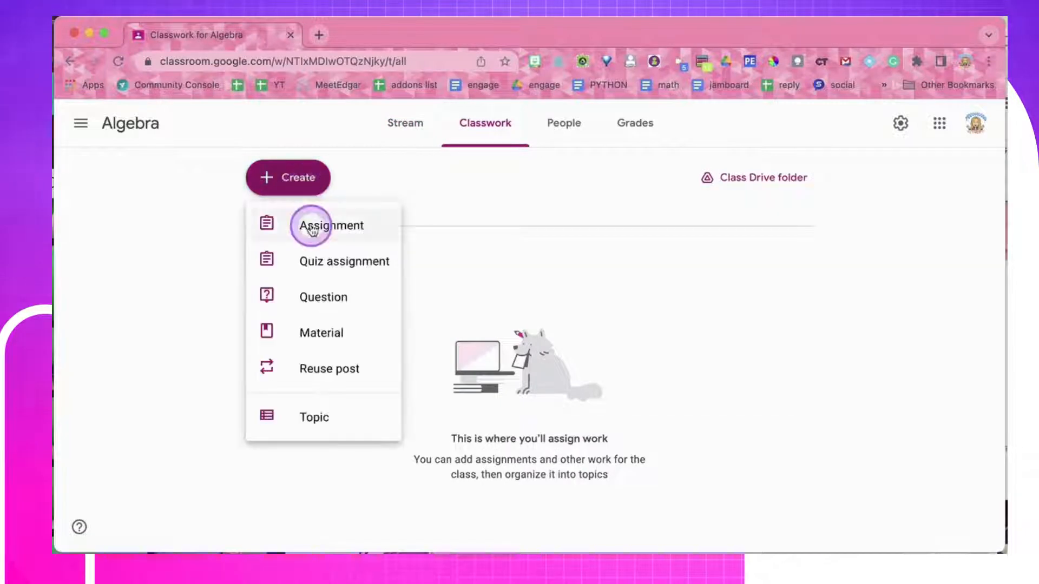
{"action": "mouse_move", "coordinate": [315, 417]}
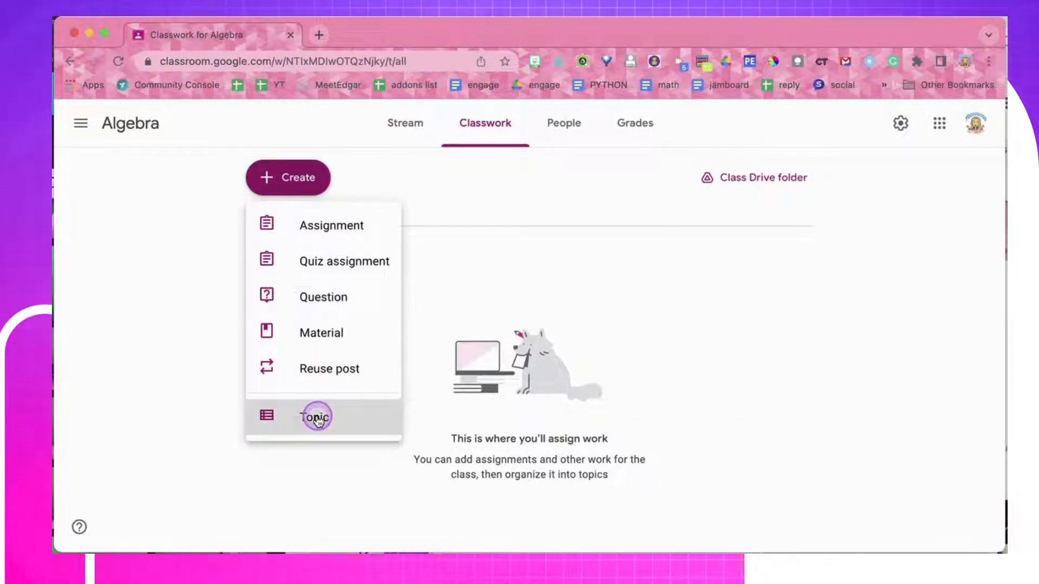
{"action": "left_click", "coordinate": [315, 416]}
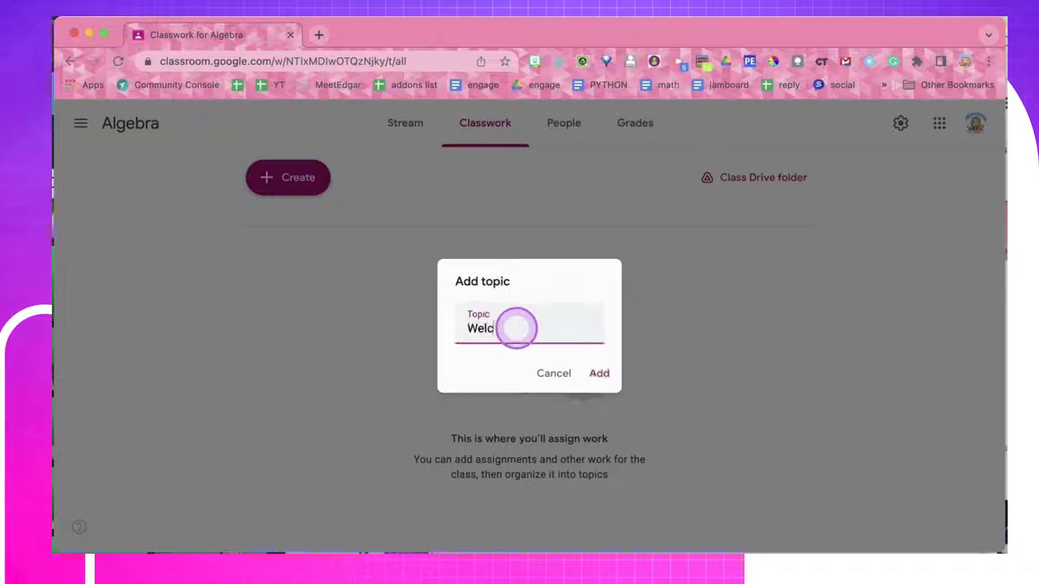
{"action": "left_click", "coordinate": [599, 373]}
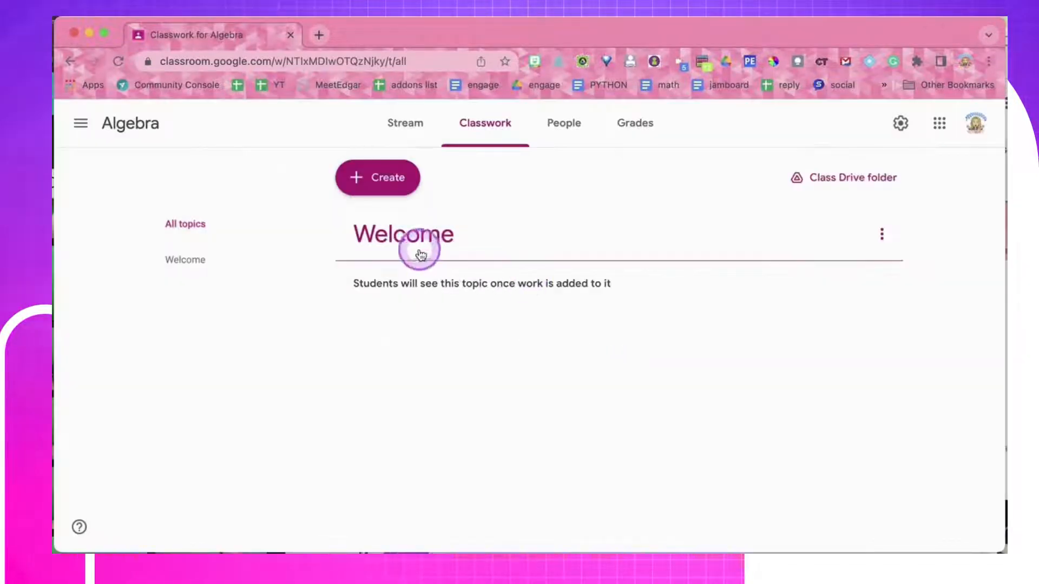
{"action": "left_click", "coordinate": [405, 122]}
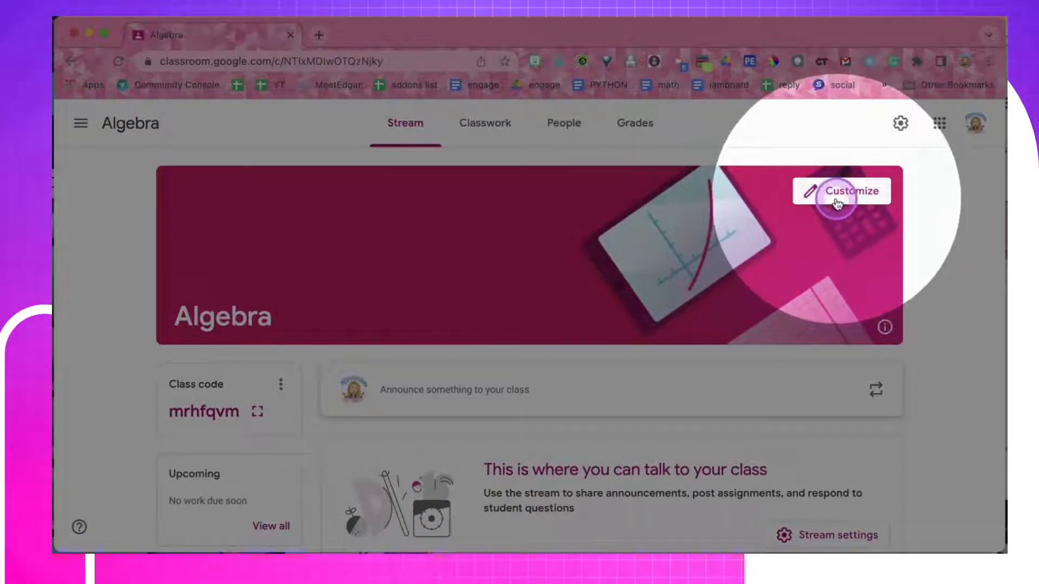
- Set the class header to the birthday-cake gallery image and save it
{"action": "left_click", "coordinate": [841, 192]}
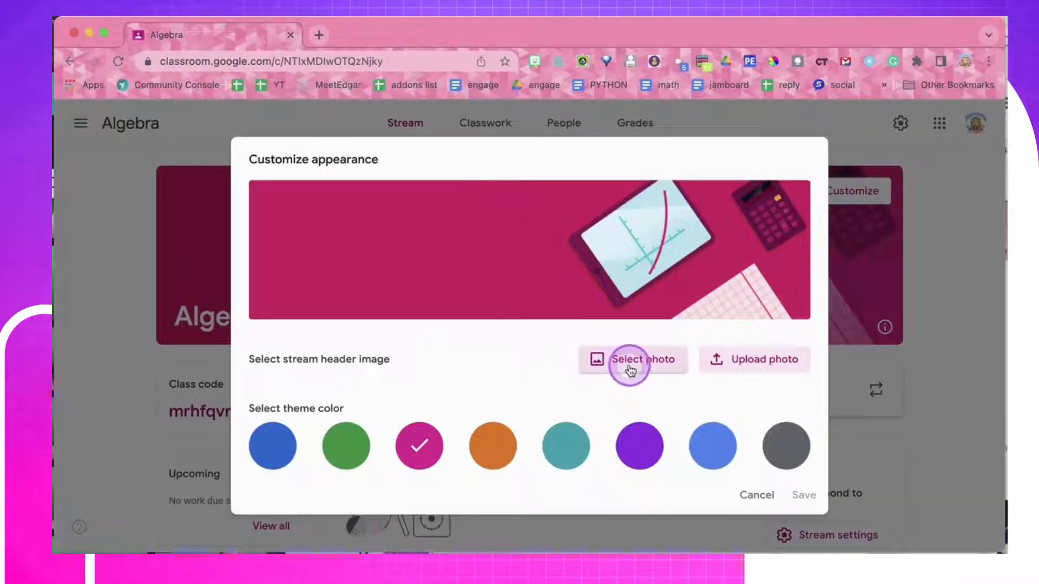
{"action": "left_click", "coordinate": [633, 360]}
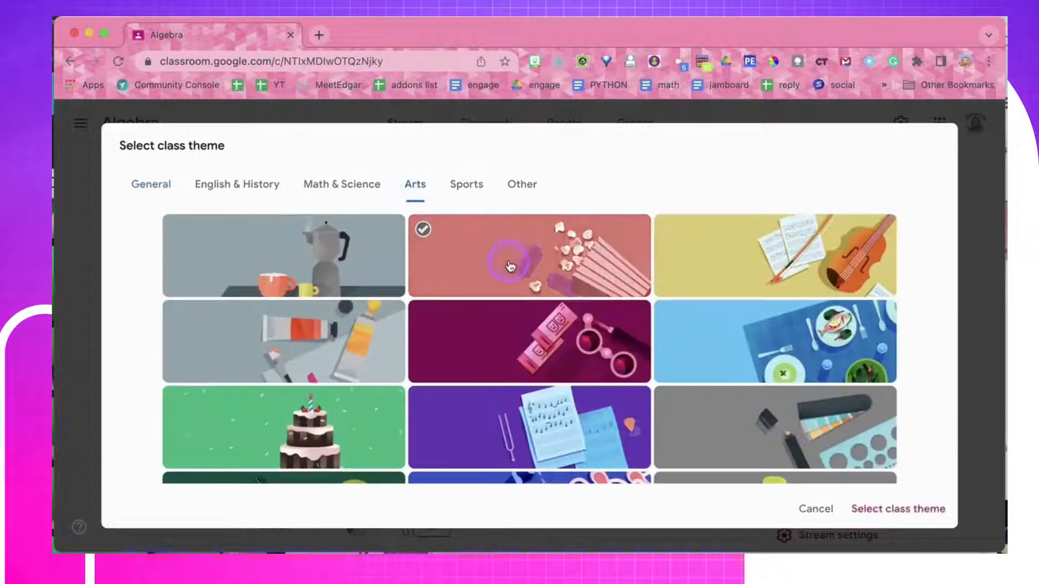
{"action": "scroll", "scroll_direction": "down", "scroll_amount": 3}
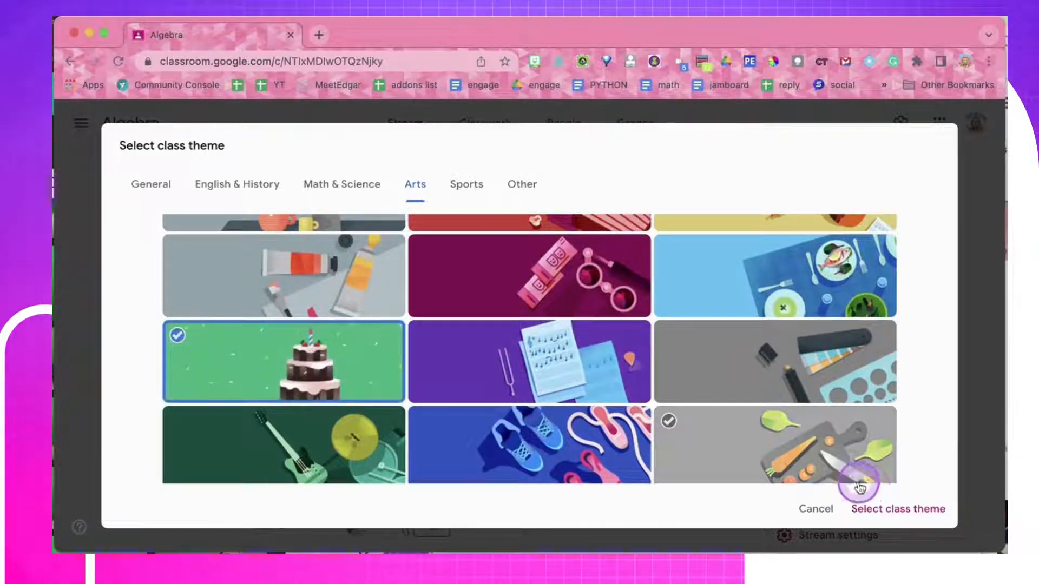
{"action": "left_click", "coordinate": [897, 509]}
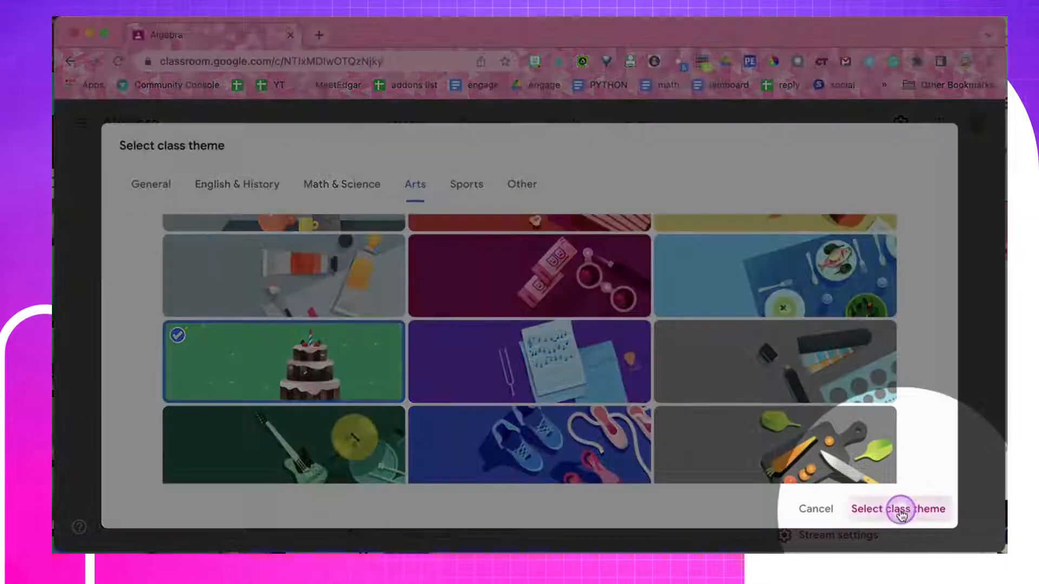
{"action": "left_click", "coordinate": [899, 508]}
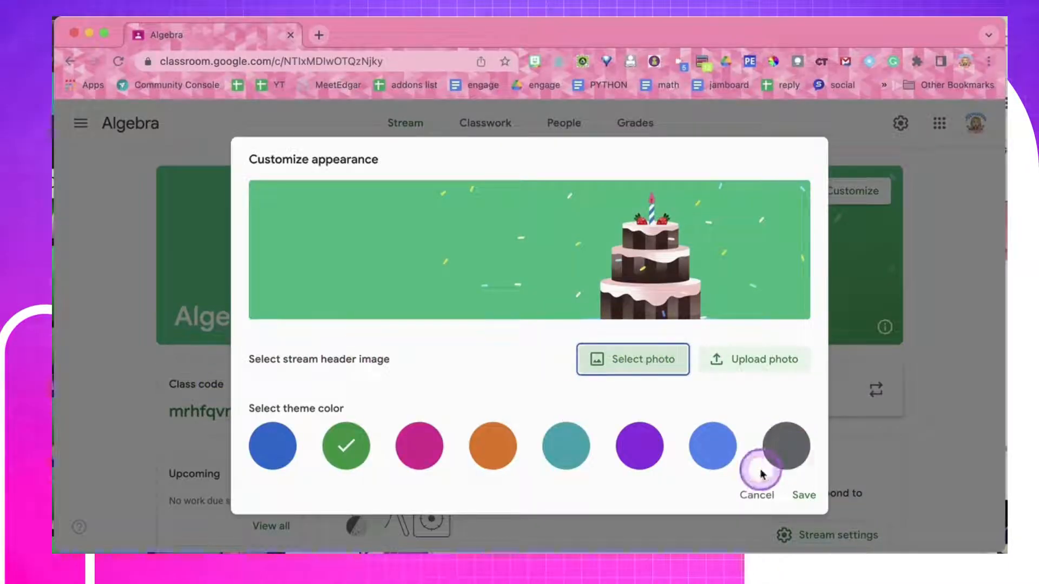
{"action": "left_click", "coordinate": [803, 495]}
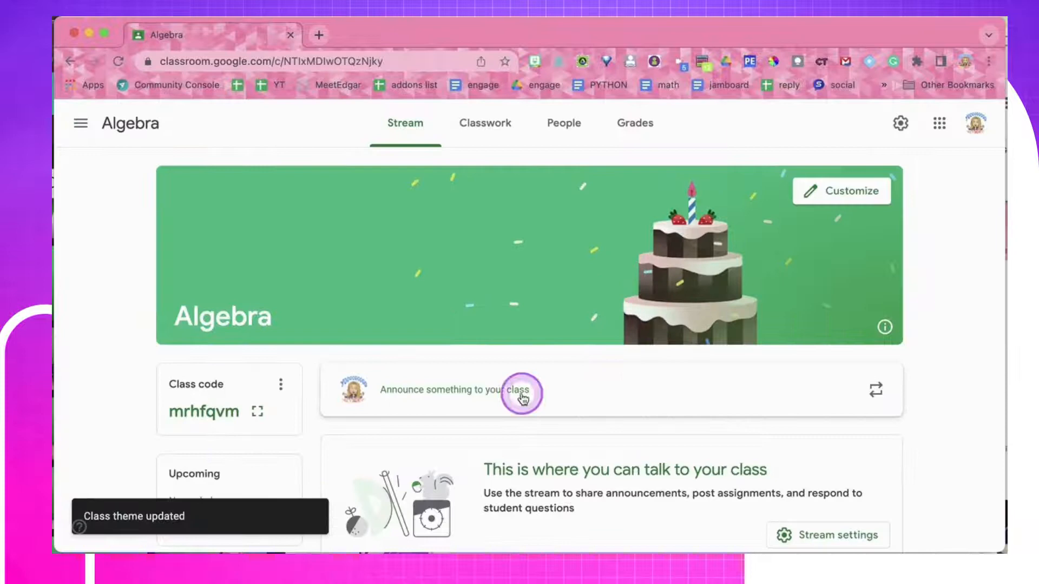
{"action": "left_click", "coordinate": [485, 123]}
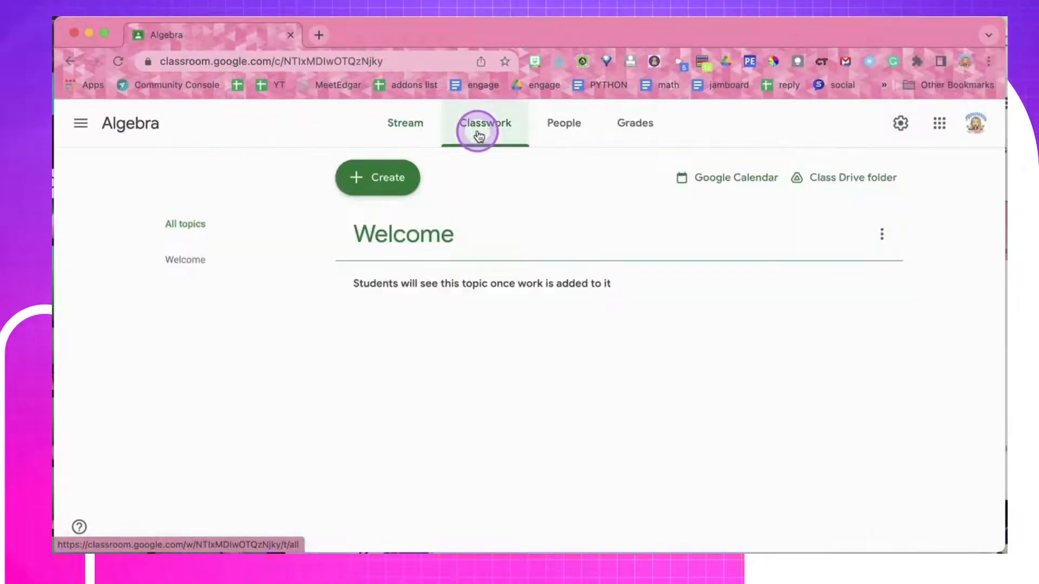
{"action": "left_click", "coordinate": [404, 123]}
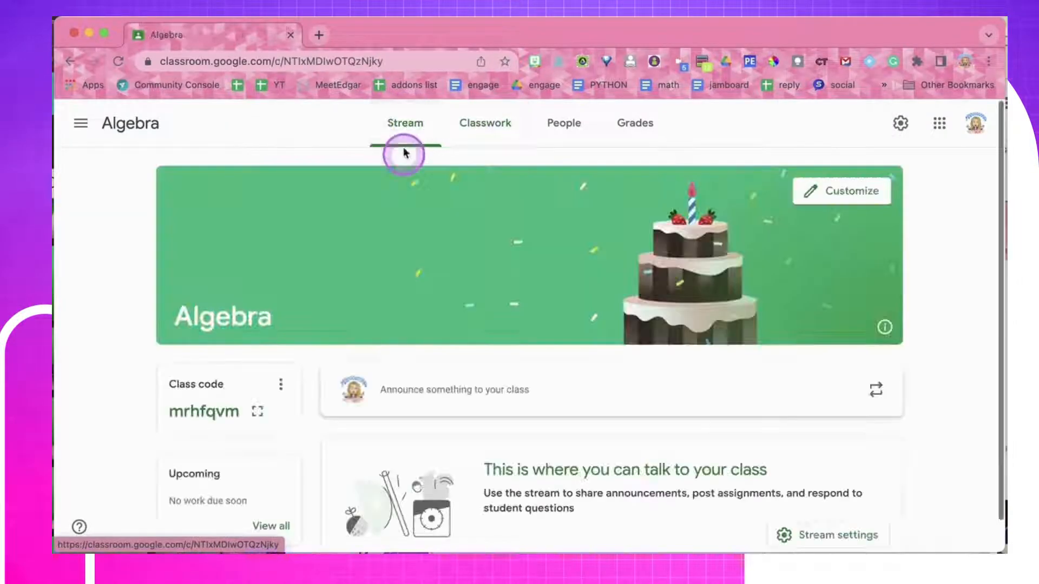
{"action": "mouse_move", "coordinate": [834, 198]}
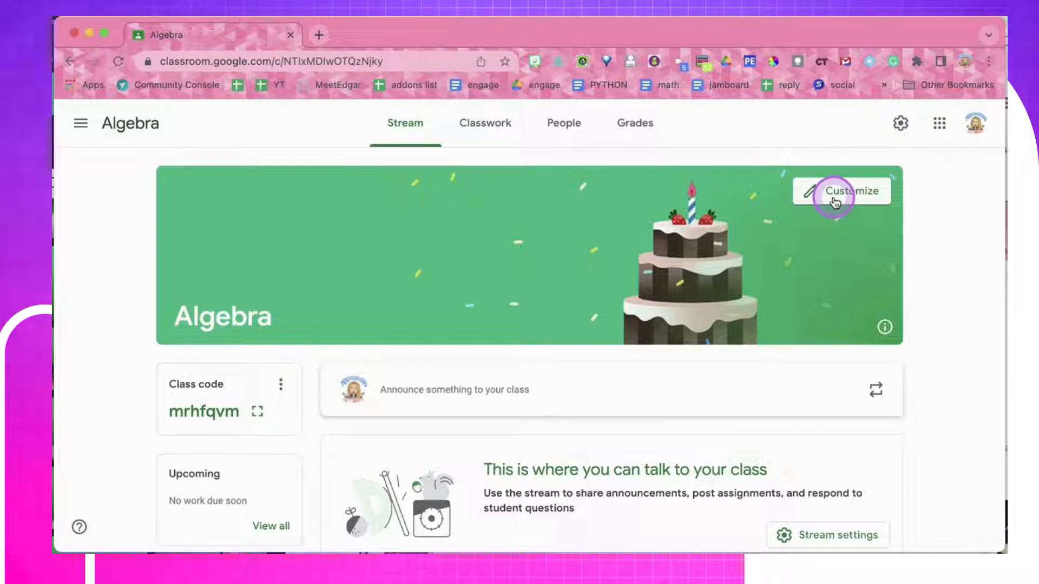
{"action": "left_click", "coordinate": [833, 202]}
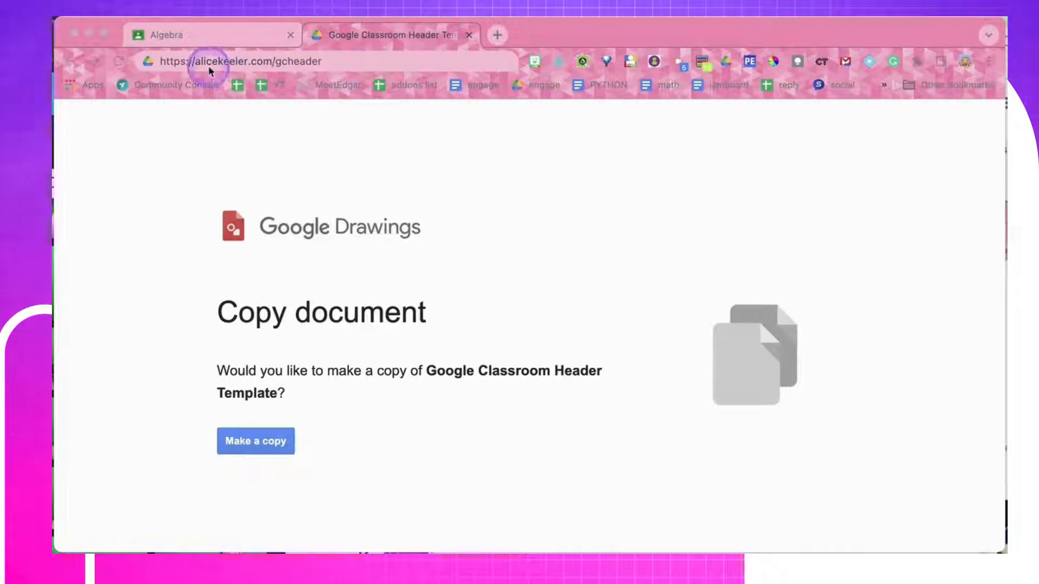
- Make a copy of the Google Classroom Header Template drawing
{"action": "left_click", "coordinate": [276, 441]}
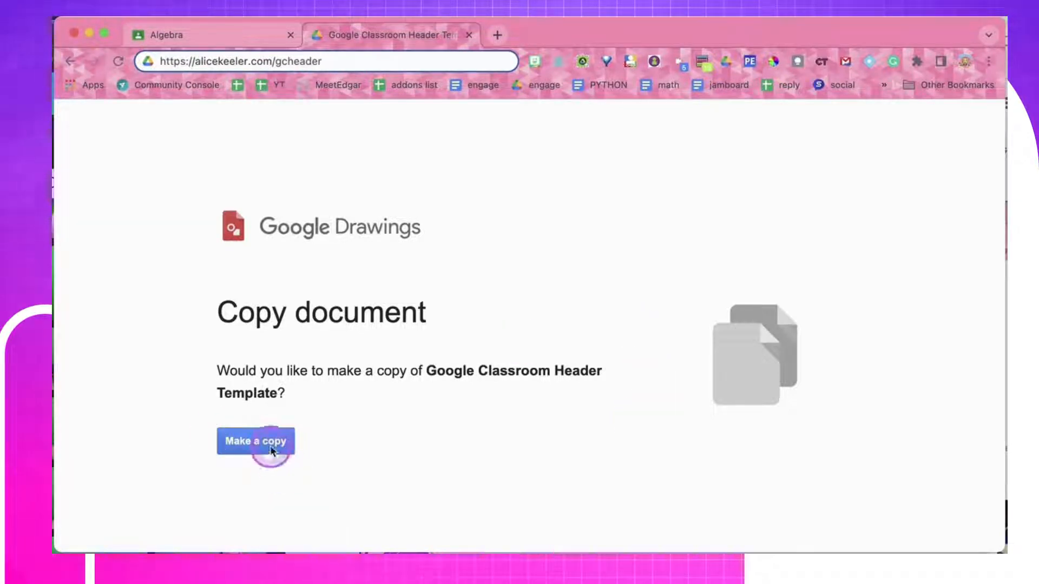
{"action": "left_click", "coordinate": [256, 441]}
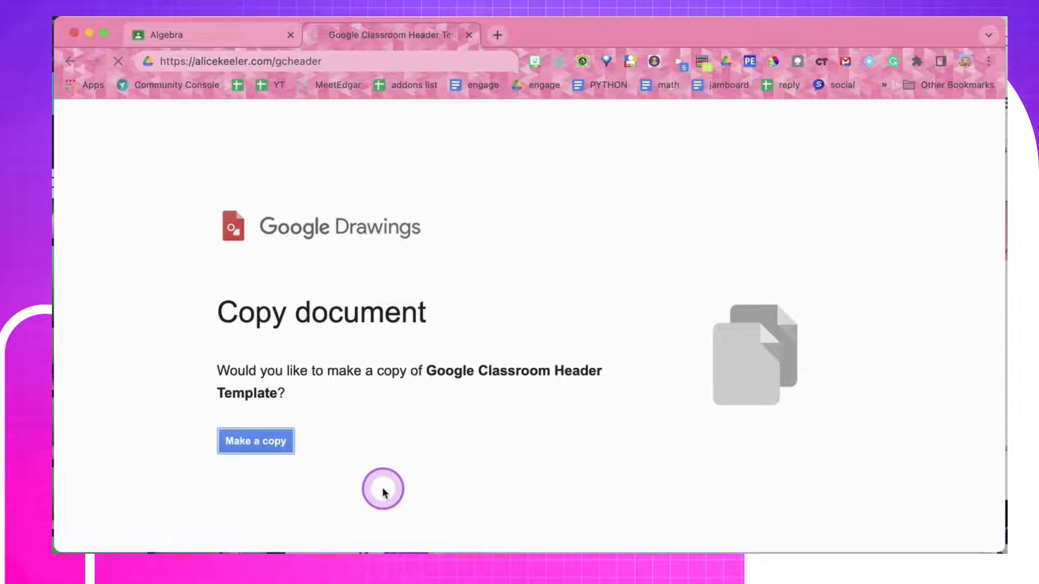
- Insert the laptop Bitmoji and position it on the header's right side
{"action": "left_click", "coordinate": [255, 441]}
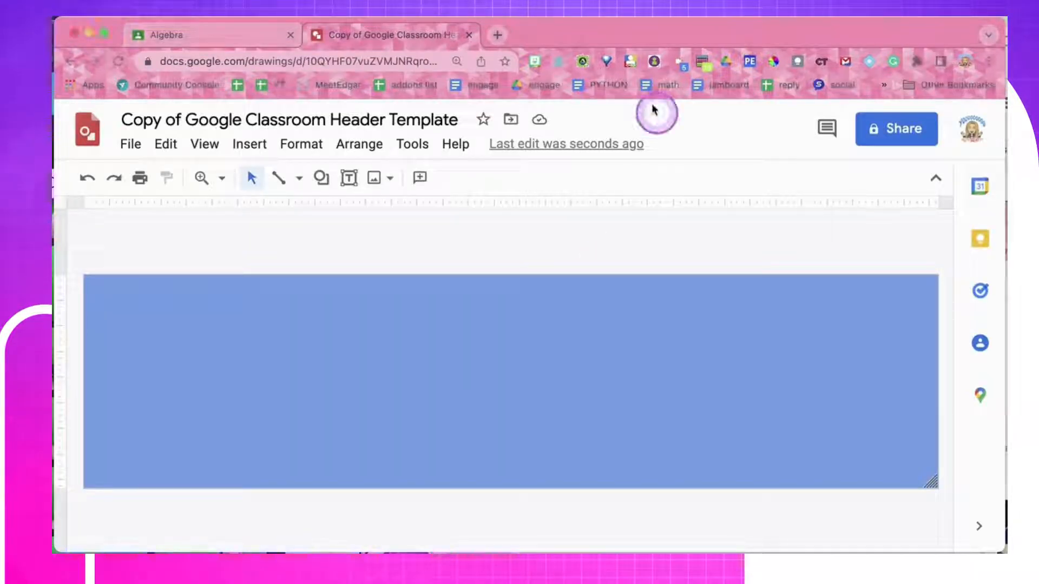
{"action": "left_click", "coordinate": [530, 61]}
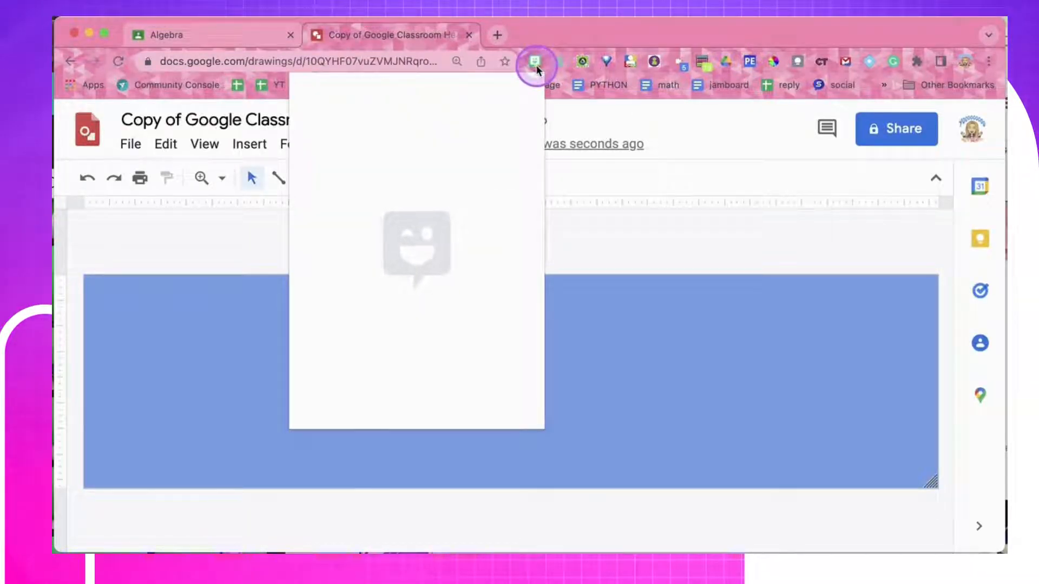
{"action": "left_click", "coordinate": [531, 61]}
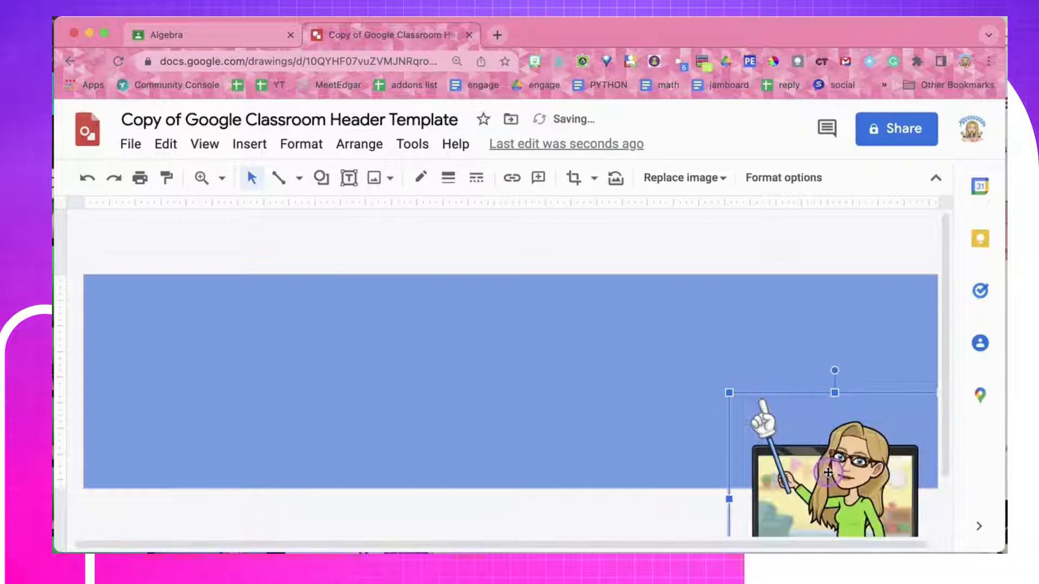
{"action": "left_click_drag", "start_coordinate": [828, 474], "coordinate": [788, 381]}
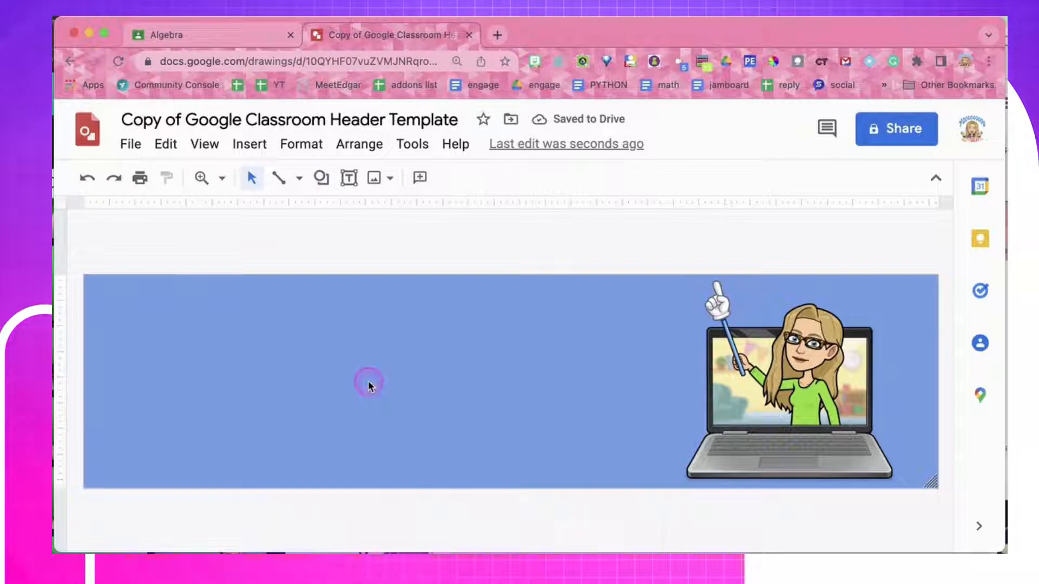
- Fill the drawing background with a light yellow gradient
{"action": "right_click", "coordinate": [368, 386]}
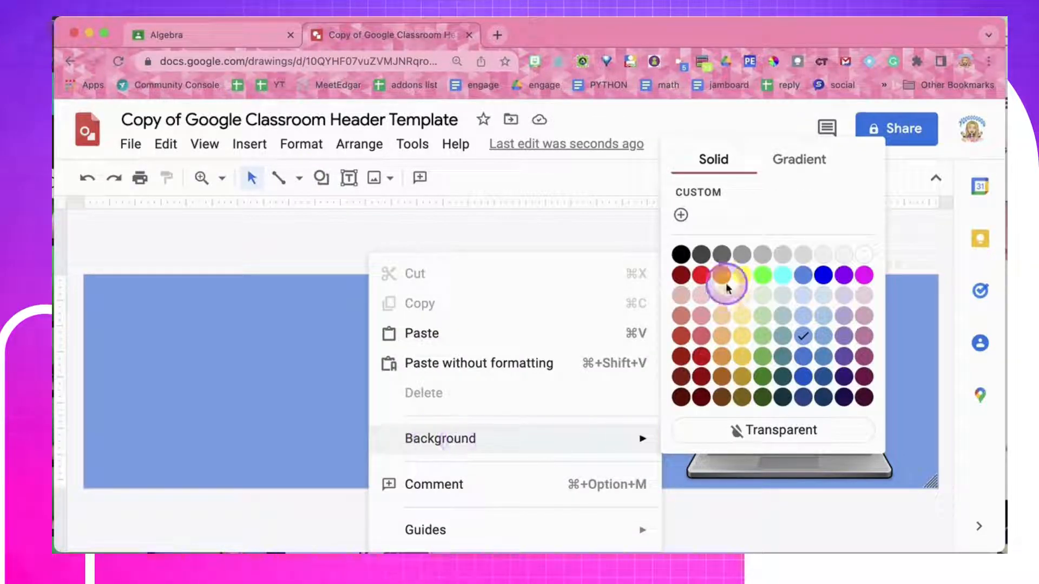
{"action": "left_click", "coordinate": [799, 159]}
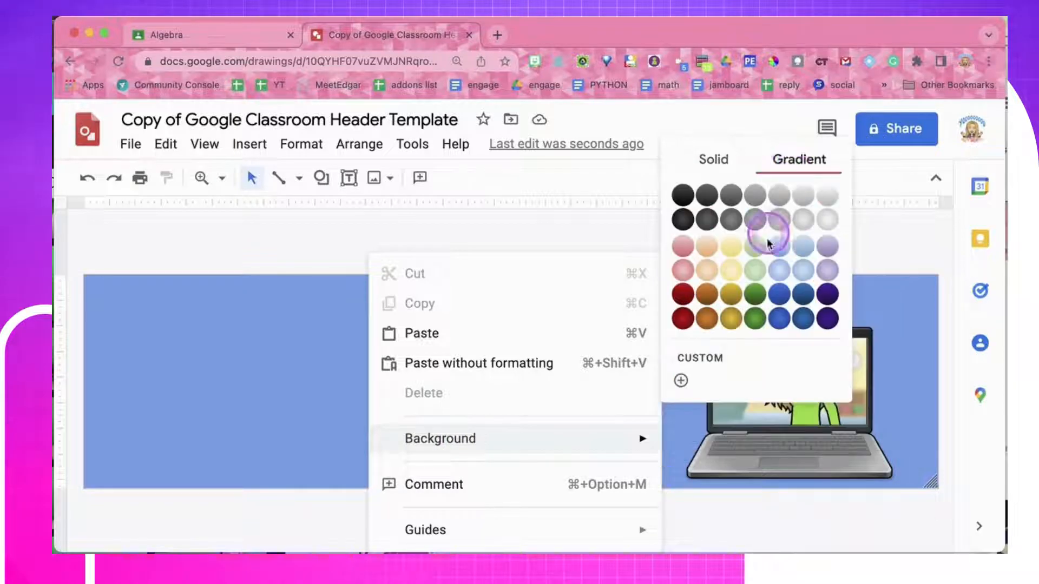
{"action": "left_click", "coordinate": [755, 221]}
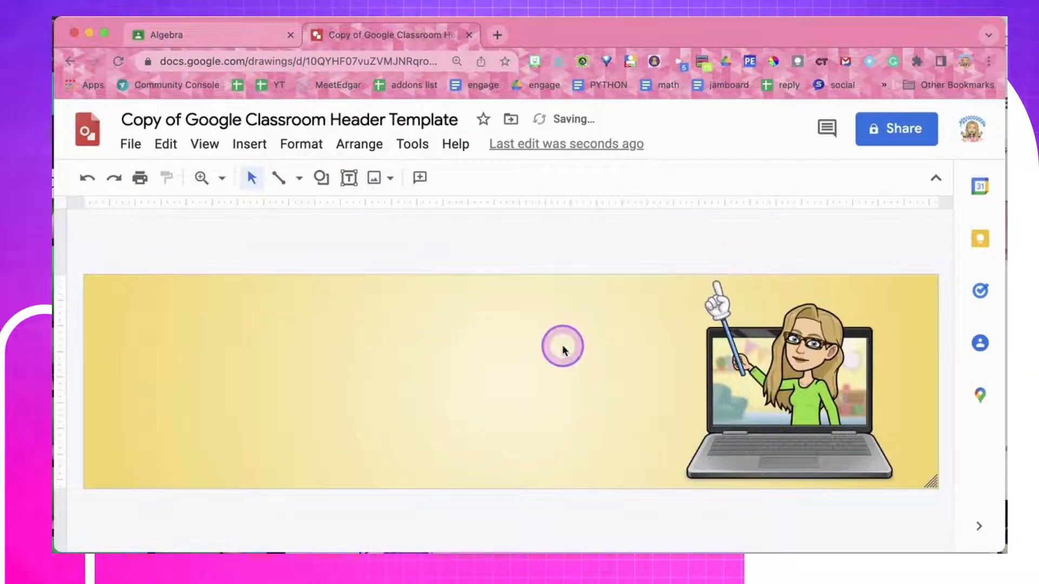
{"action": "right_click", "coordinate": [561, 347]}
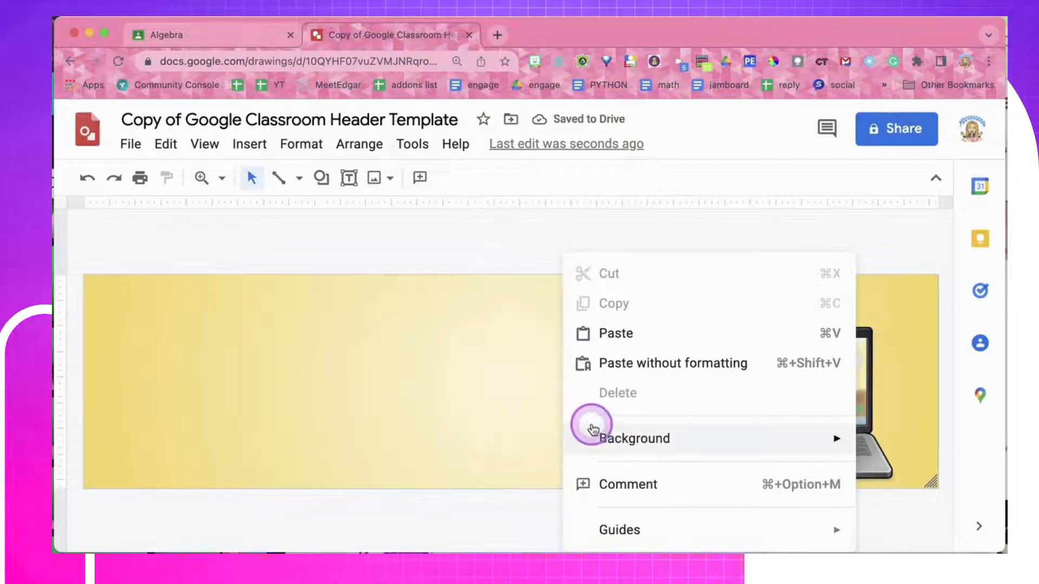
- Build a custom gradient with a magenta stop and white middle stop, and apply it
{"action": "left_click", "coordinate": [634, 438]}
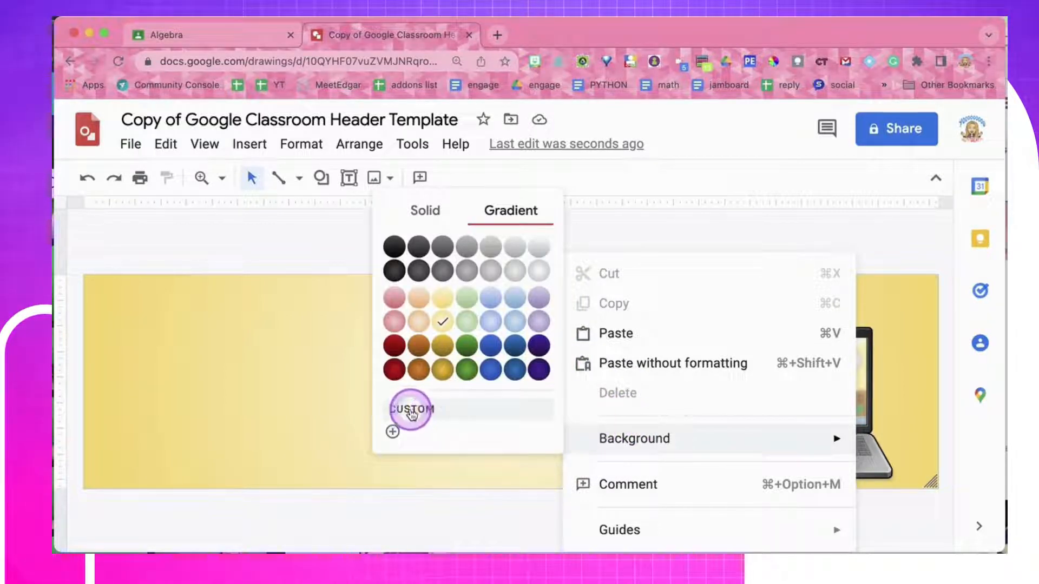
{"action": "left_click", "coordinate": [411, 409]}
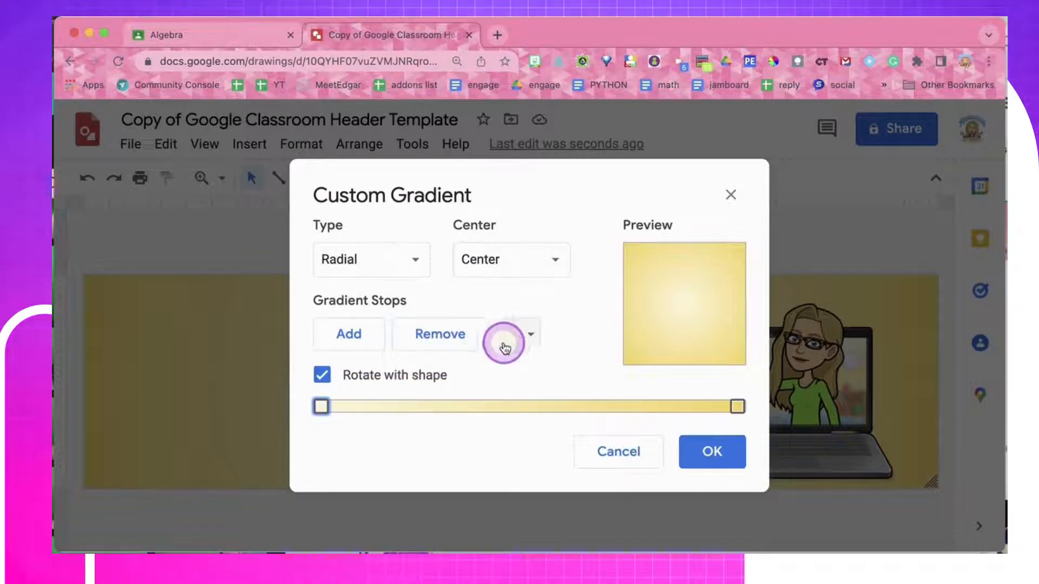
{"action": "left_click", "coordinate": [505, 346]}
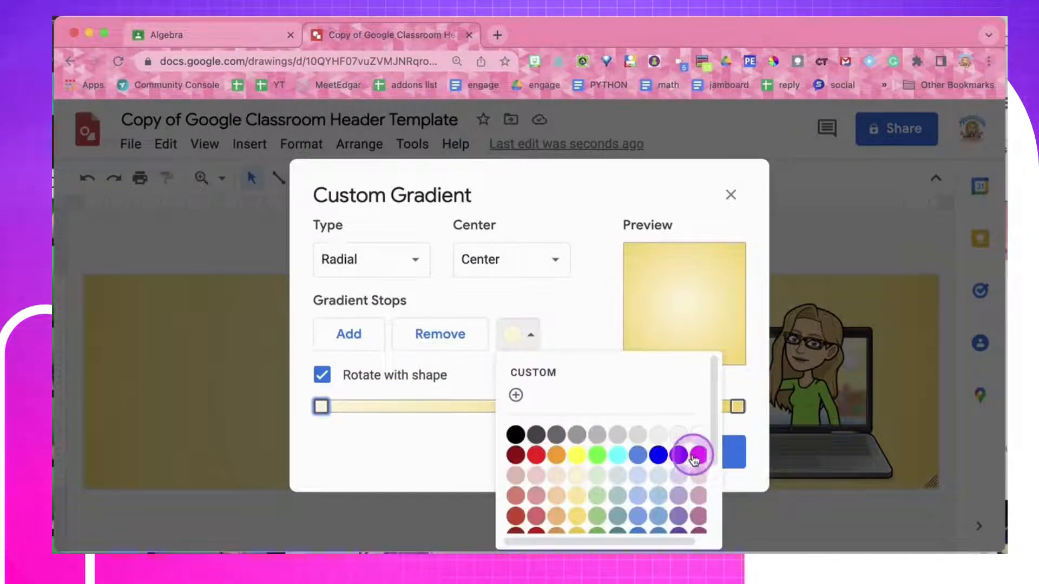
{"action": "left_click", "coordinate": [694, 455]}
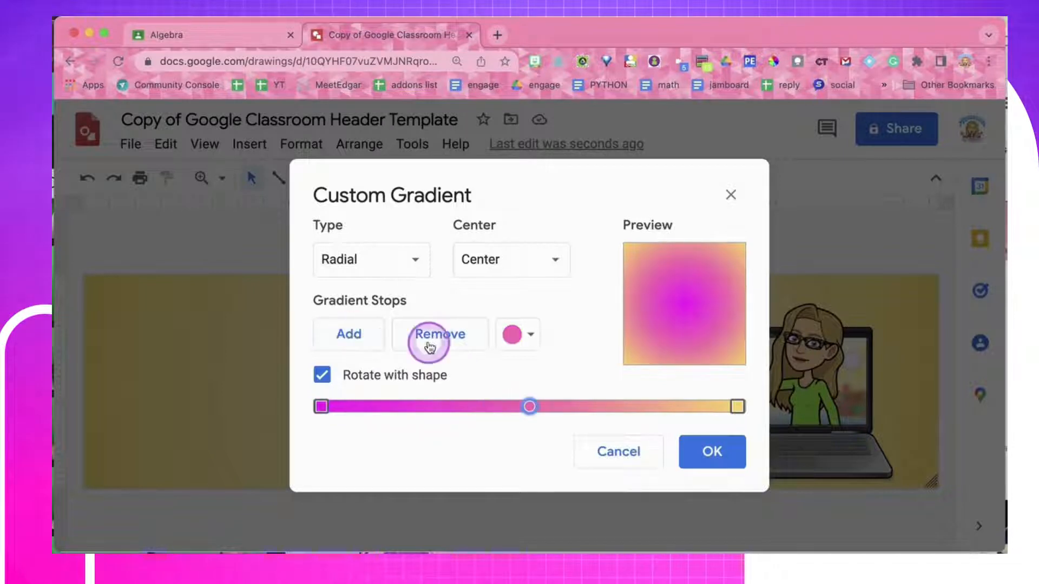
{"action": "left_click", "coordinate": [439, 334]}
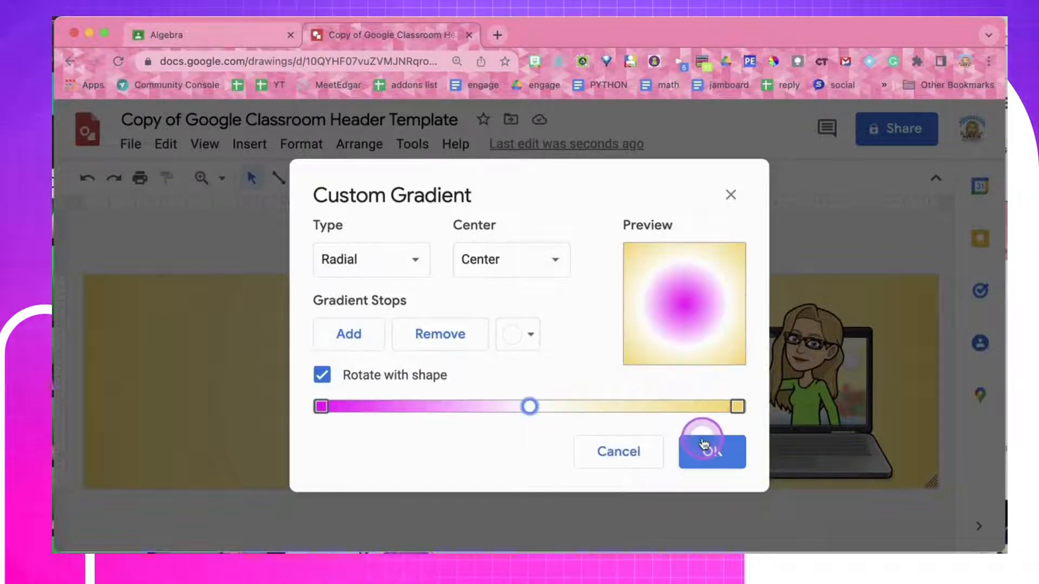
{"action": "left_click", "coordinate": [709, 454]}
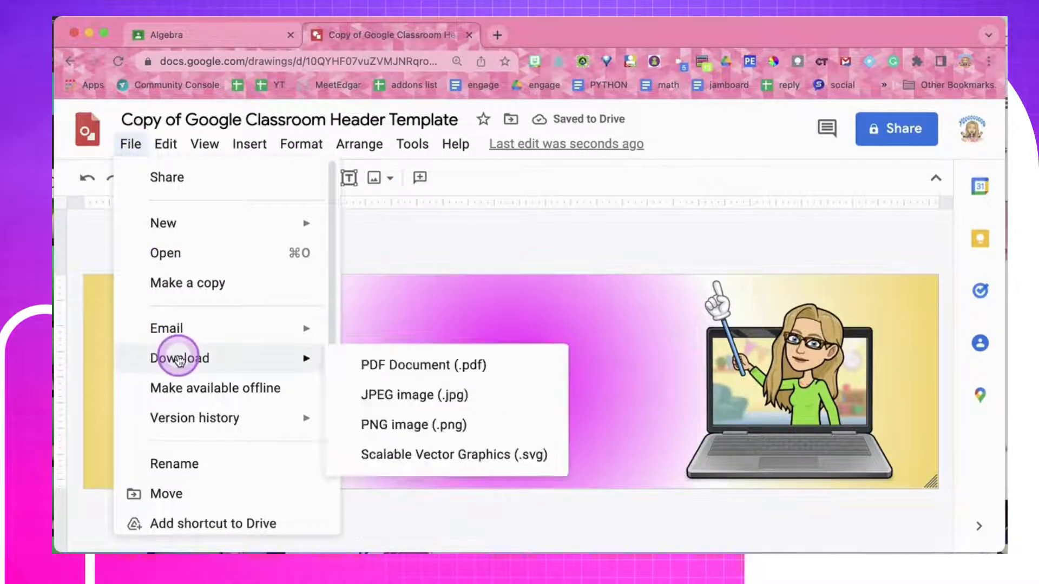
{"action": "mouse_move", "coordinate": [503, 428]}
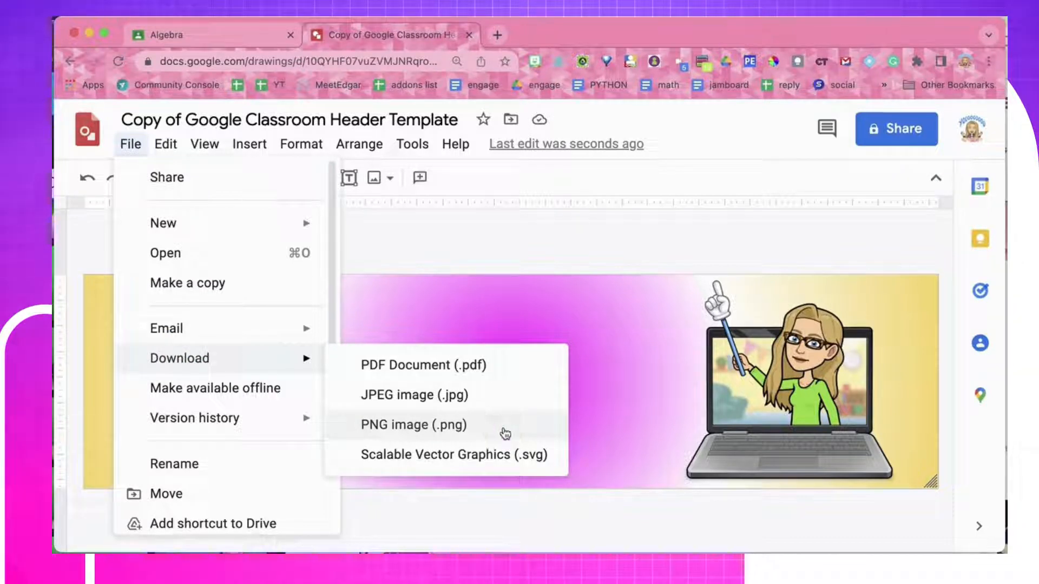
- Download the header drawing as a PNG image
{"action": "left_click", "coordinate": [415, 424]}
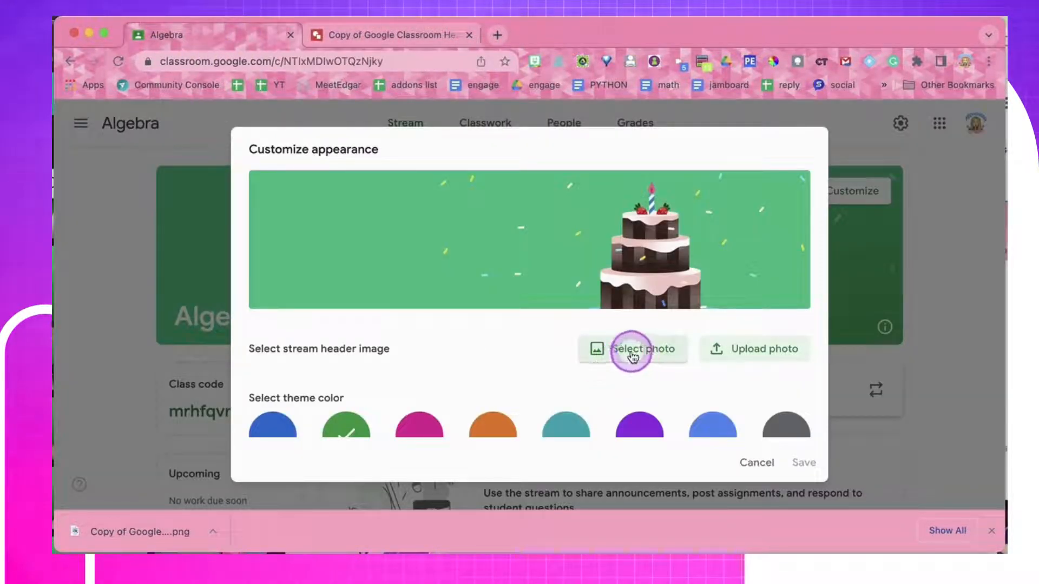
{"action": "mouse_move", "coordinate": [727, 357]}
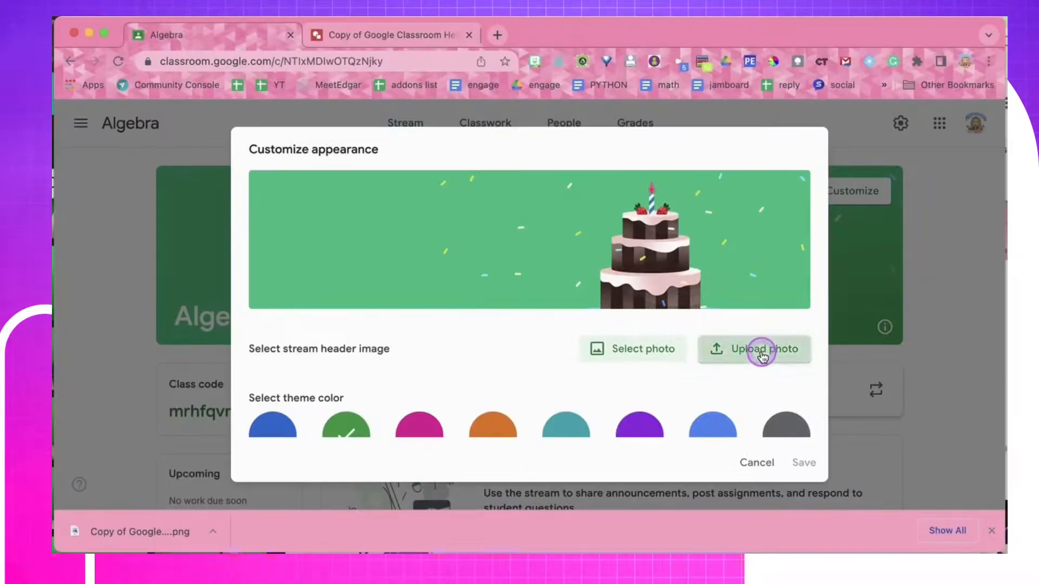
- Upload the downloaded PNG as the Algebra class header and save
{"action": "left_click", "coordinate": [761, 349]}
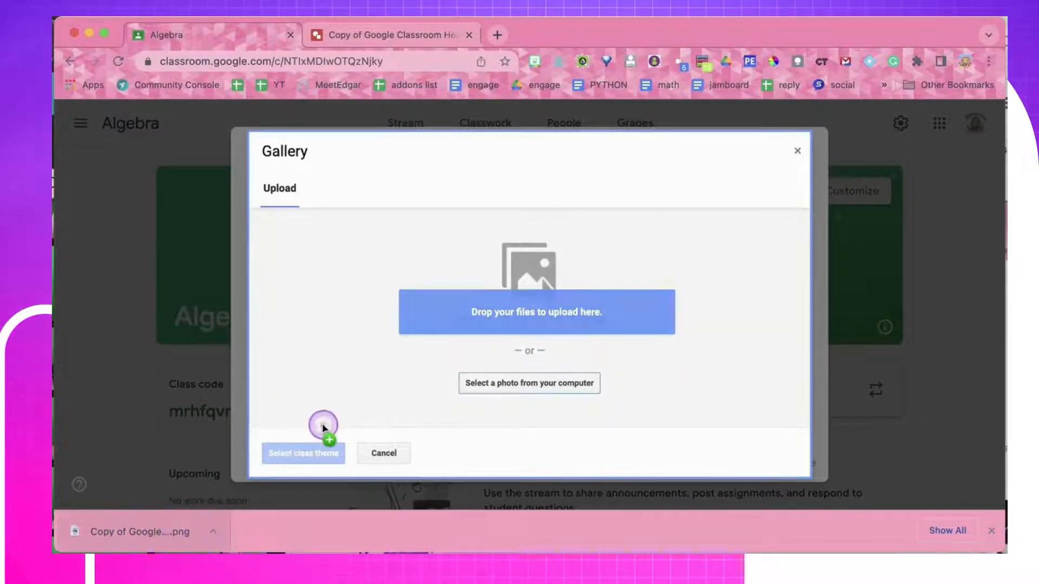
{"action": "left_click", "coordinate": [529, 383]}
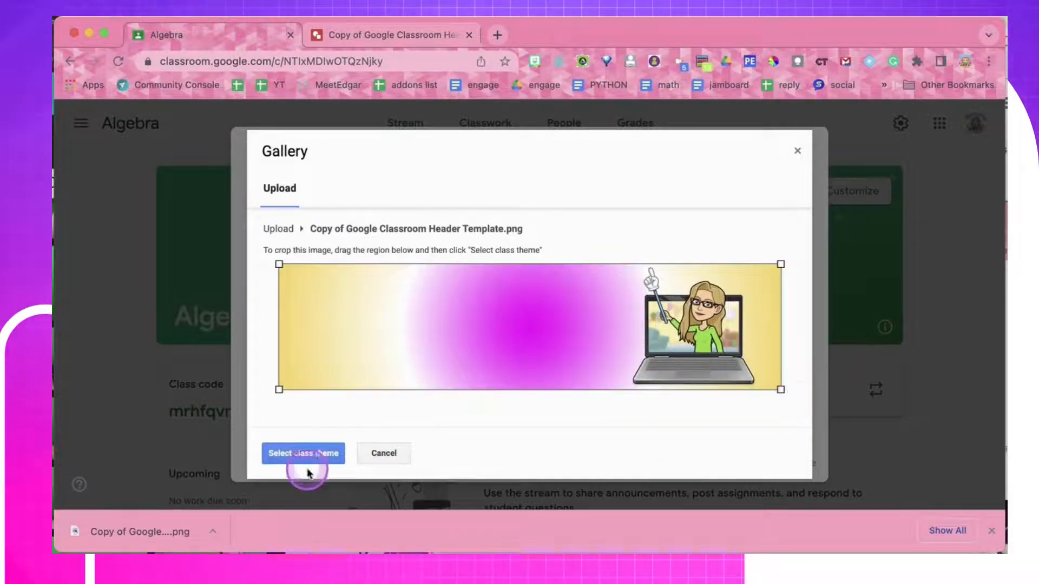
{"action": "left_click", "coordinate": [303, 454]}
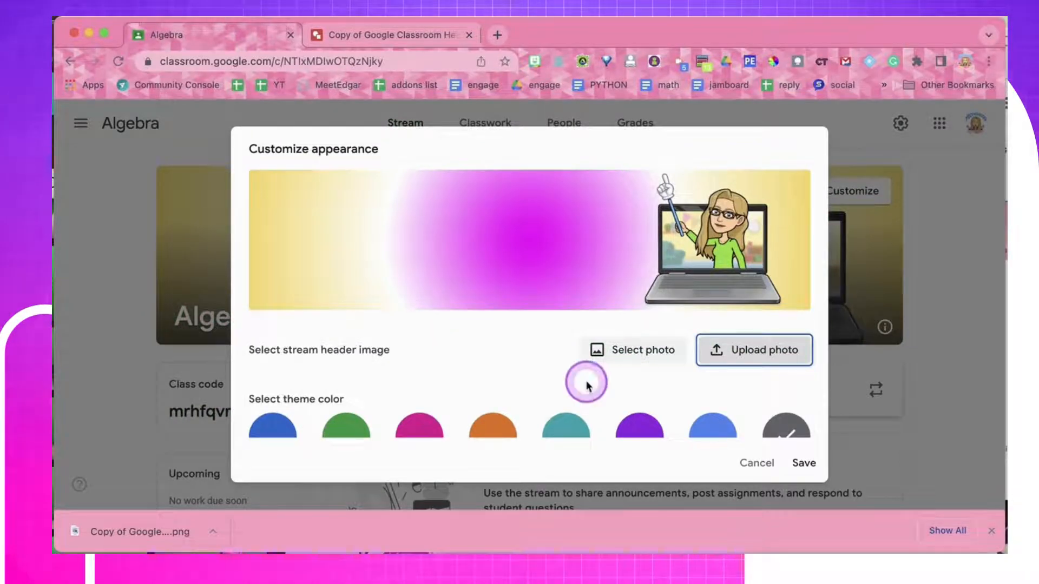
{"action": "left_click", "coordinate": [803, 462]}
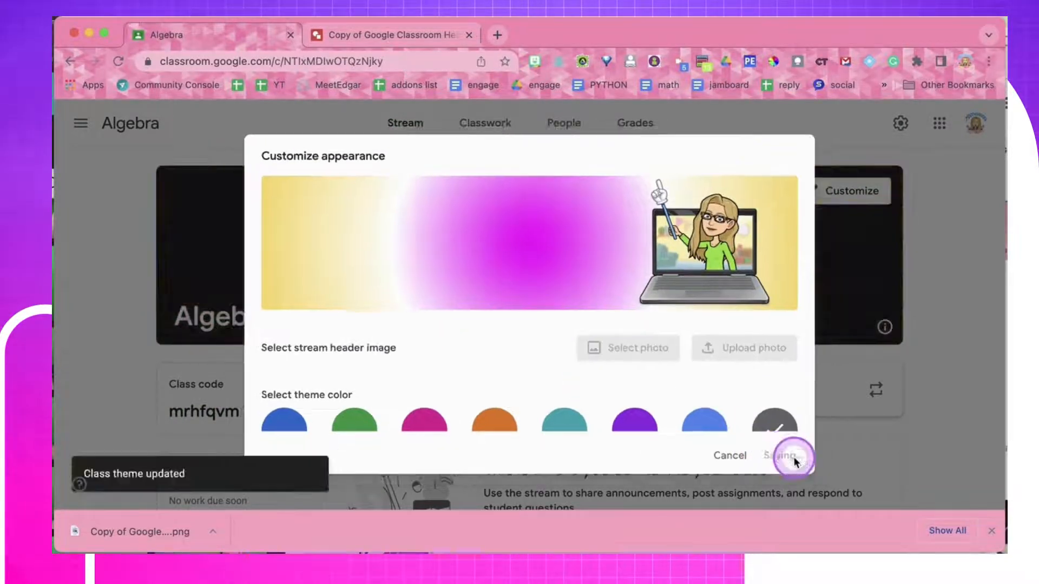
{"action": "left_click", "coordinate": [781, 456]}
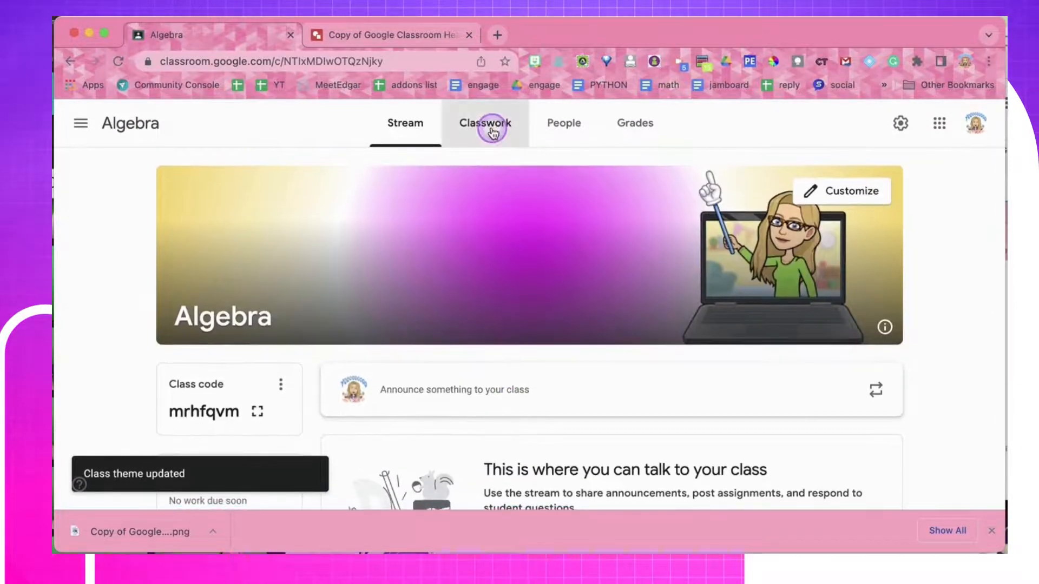
{"action": "left_click", "coordinate": [485, 123]}
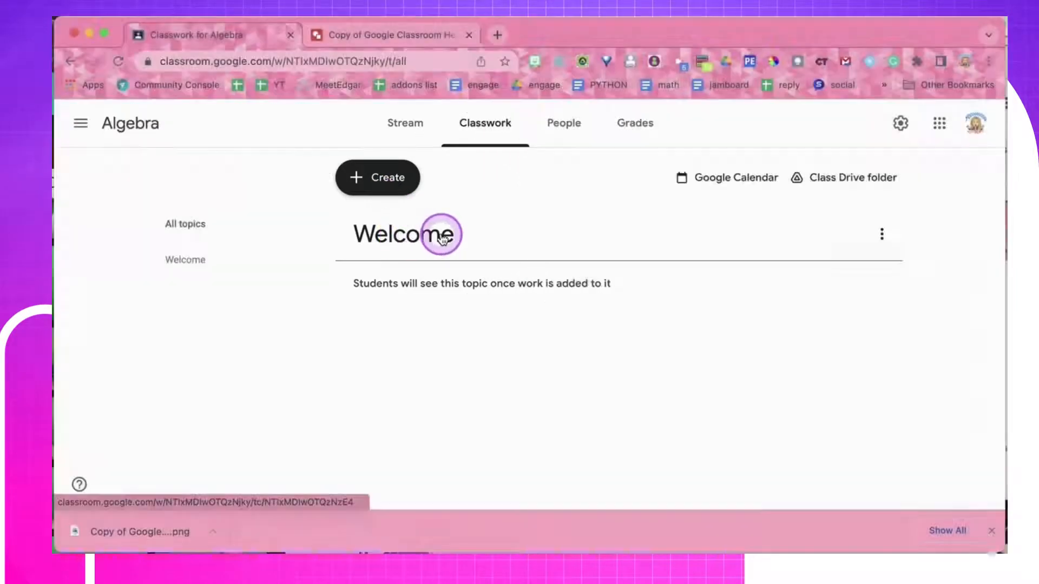
{"action": "left_click", "coordinate": [405, 123]}
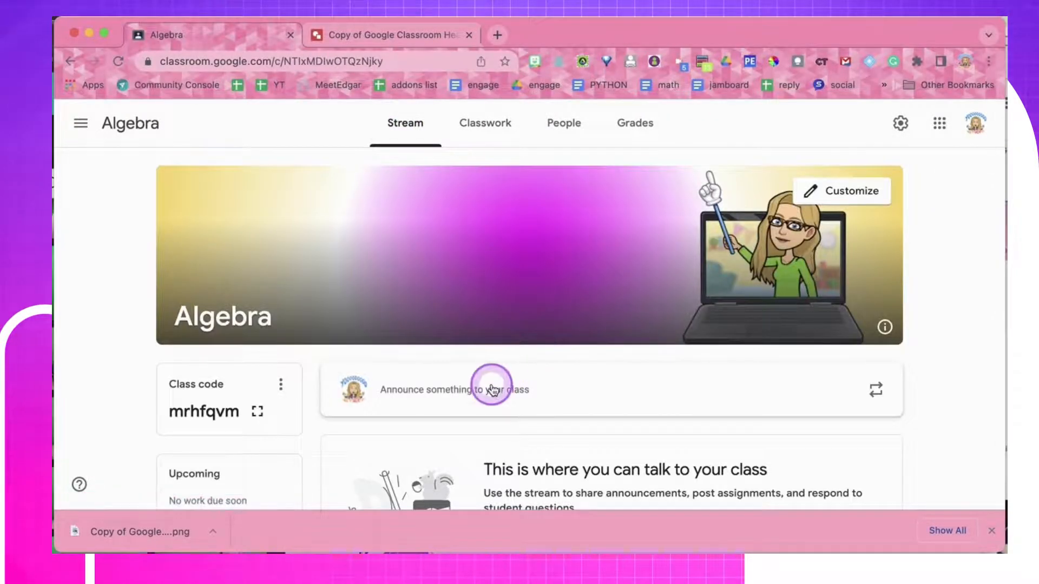
{"action": "mouse_move", "coordinate": [841, 198]}
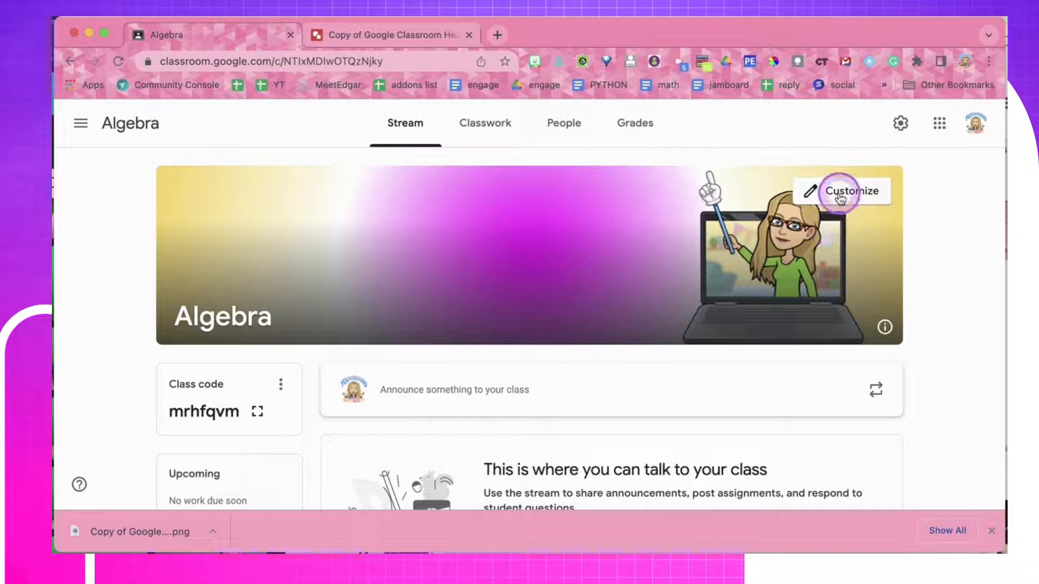
- Save purple as the Algebra theme colour, then view the Classwork page
{"action": "left_click", "coordinate": [841, 192]}
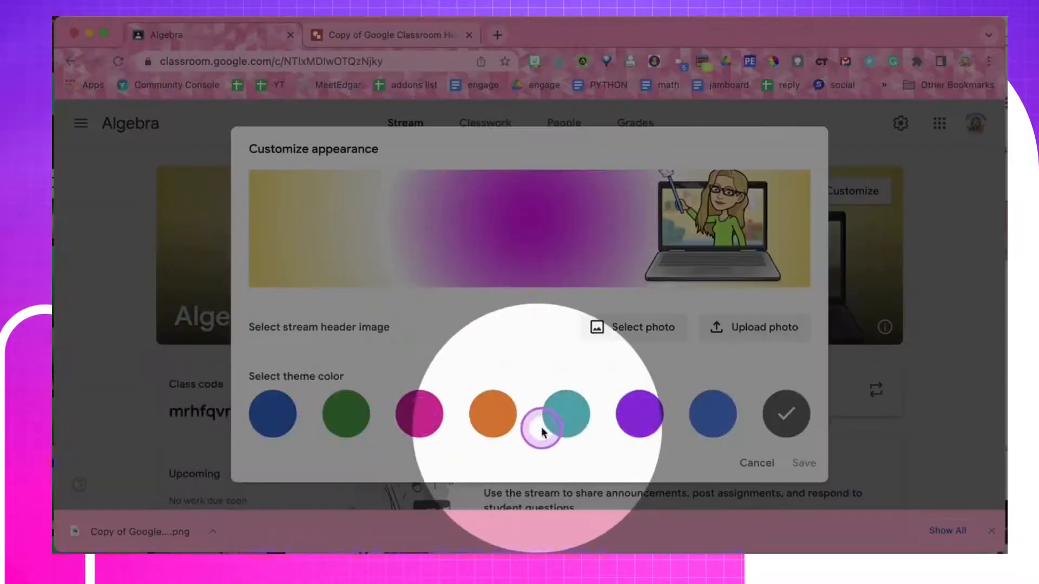
{"action": "left_click", "coordinate": [635, 424]}
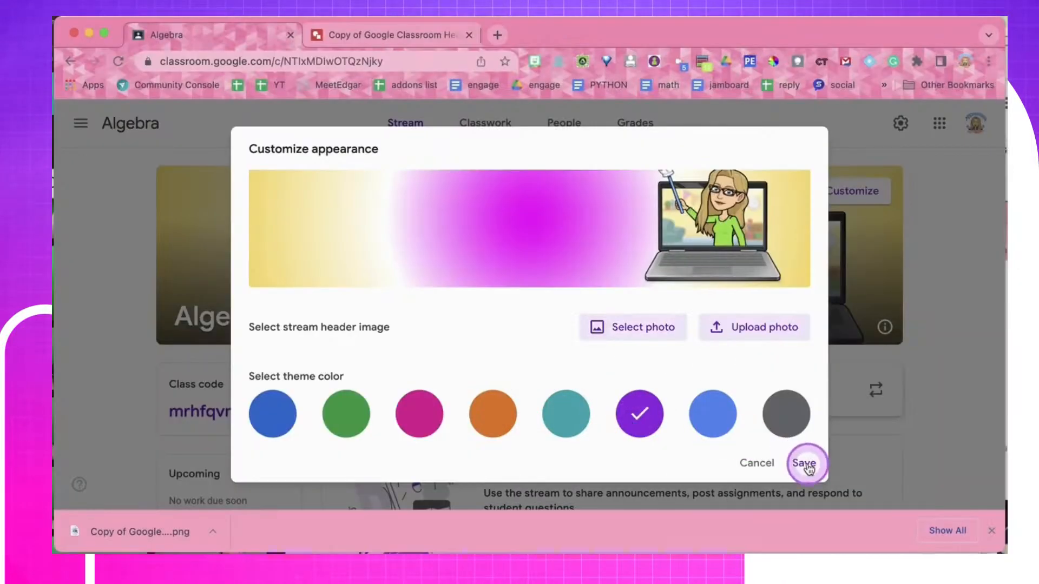
{"action": "left_click", "coordinate": [804, 464]}
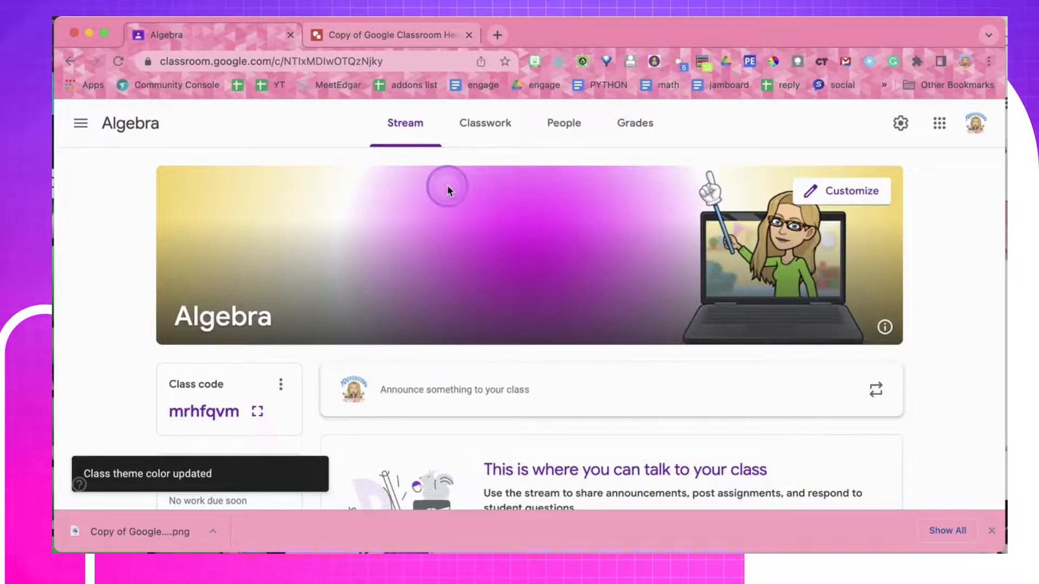
{"action": "mouse_move", "coordinate": [427, 129]}
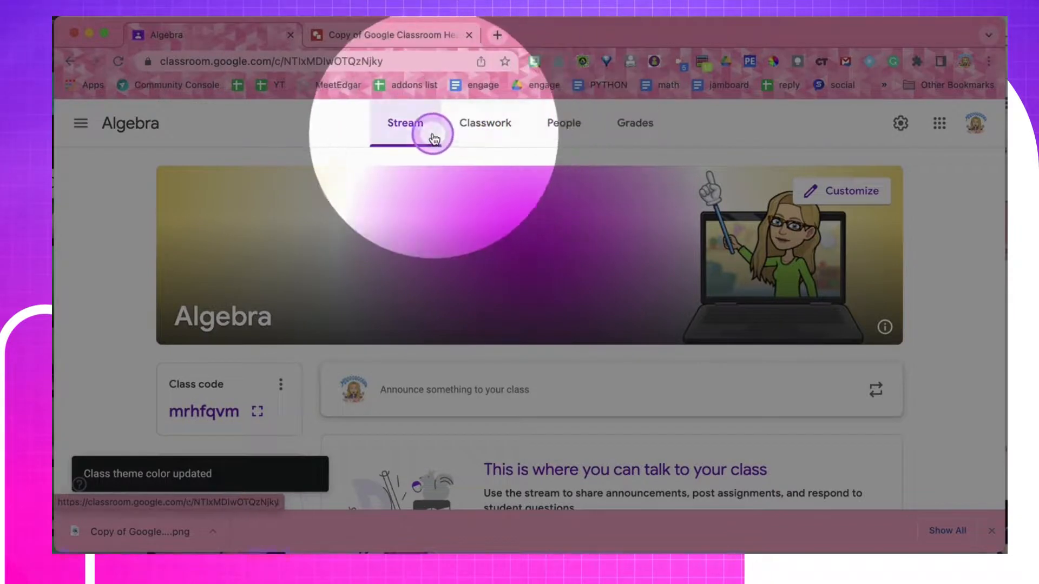
{"action": "left_click", "coordinate": [486, 123]}
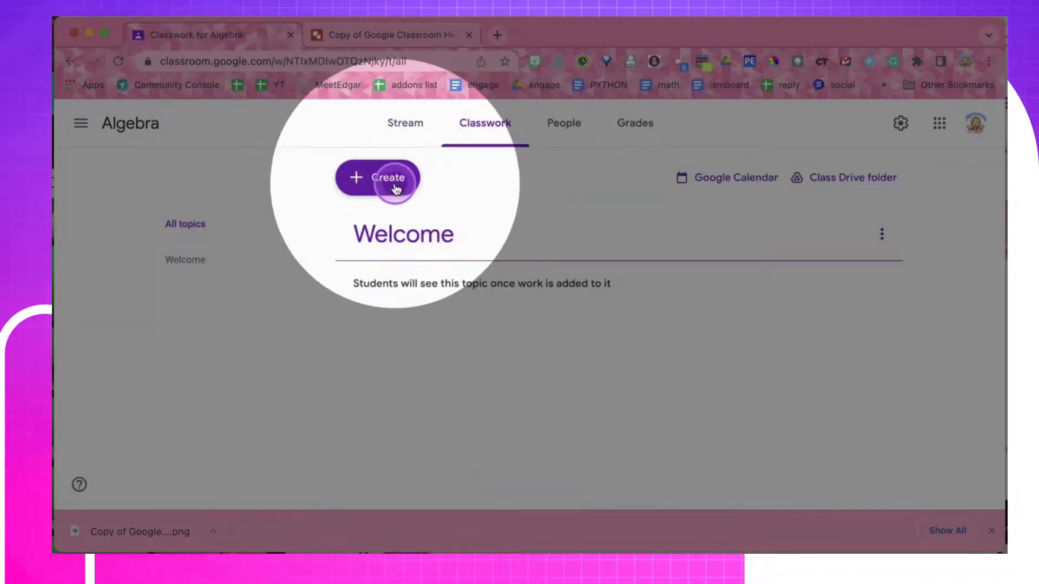